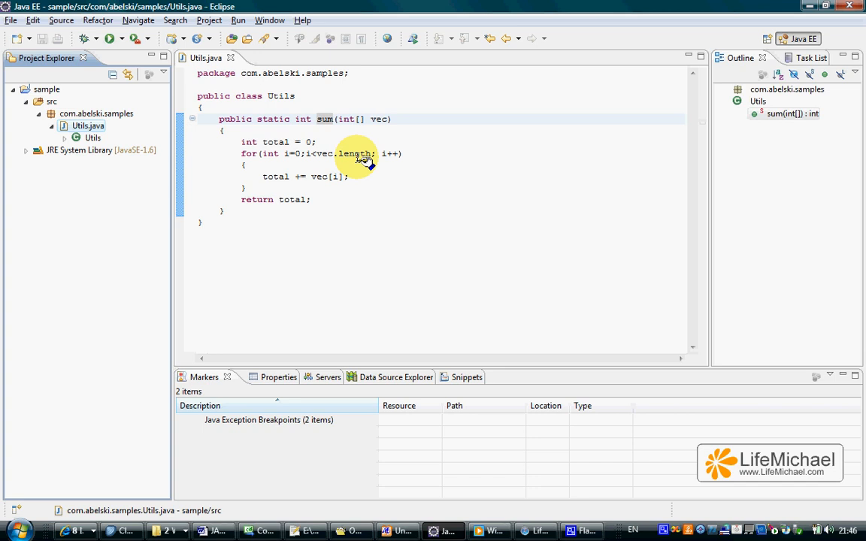
pyautogui.moveTo(271, 213)
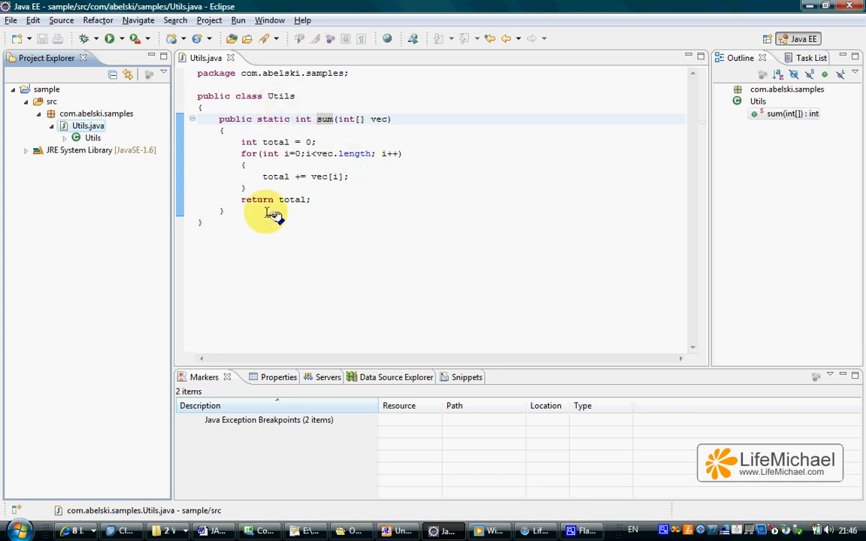
pyautogui.moveTo(331, 132)
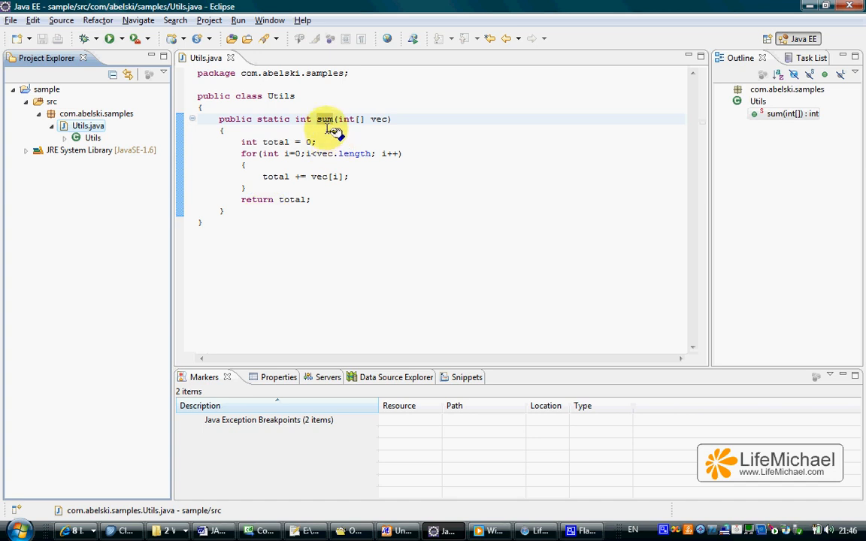
pyautogui.moveTo(239, 216)
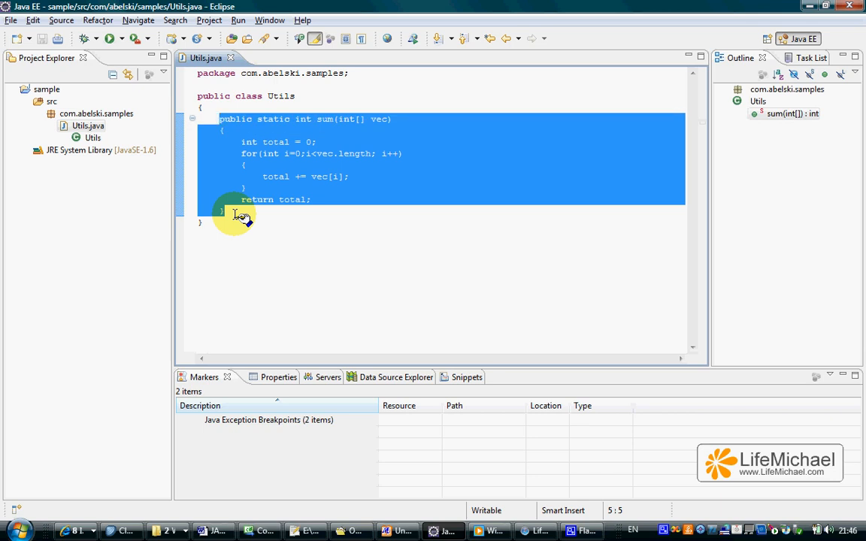
# Duplicate sum as a multiply method whose loop uses *= to multiply the array elements, and save.
pyautogui.press('Delete')
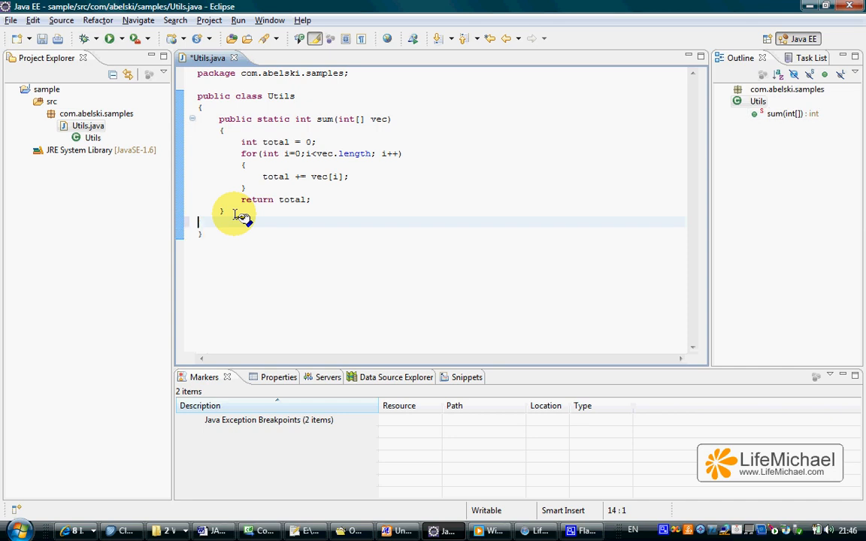
pyautogui.press('ctrl+v')
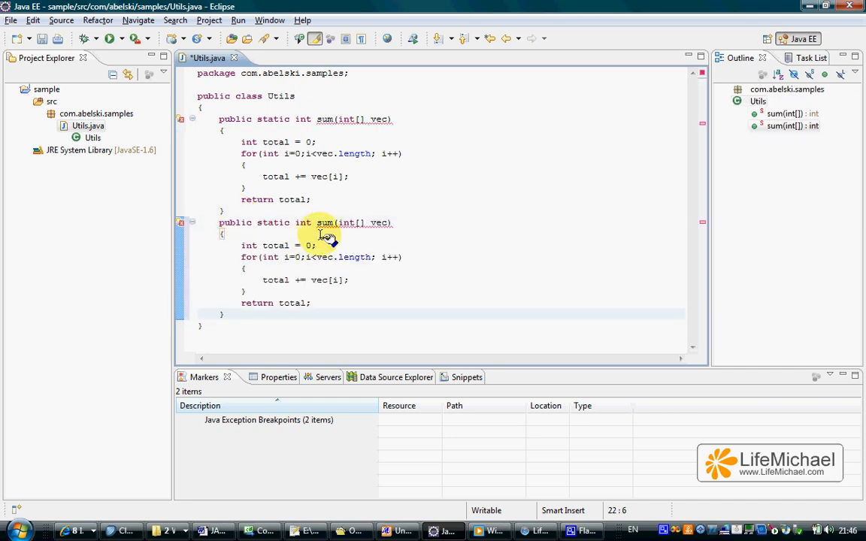
pyautogui.click(325, 223)
pyautogui.write('multiply')
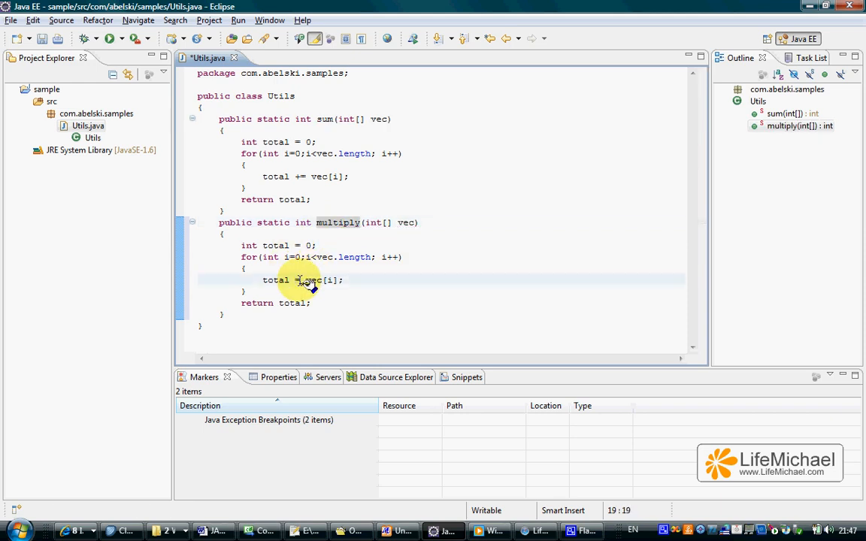
pyautogui.write('*')
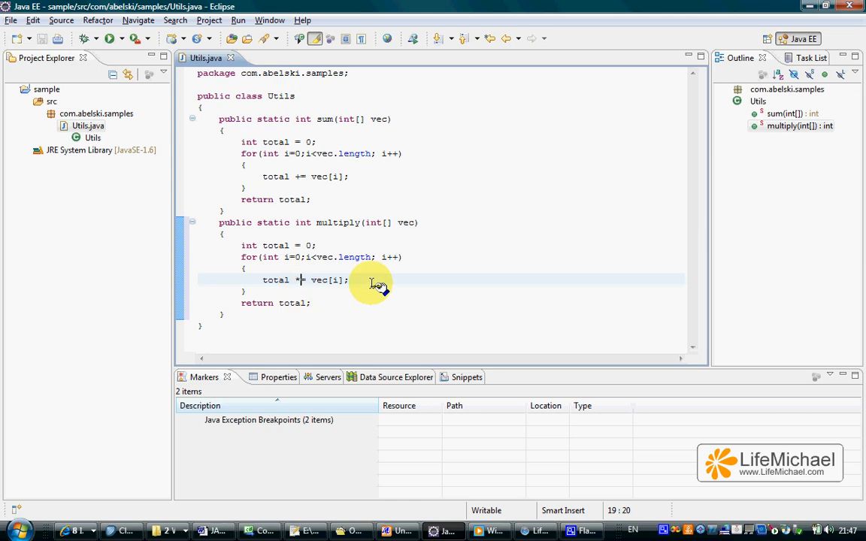
pyautogui.moveTo(325, 128)
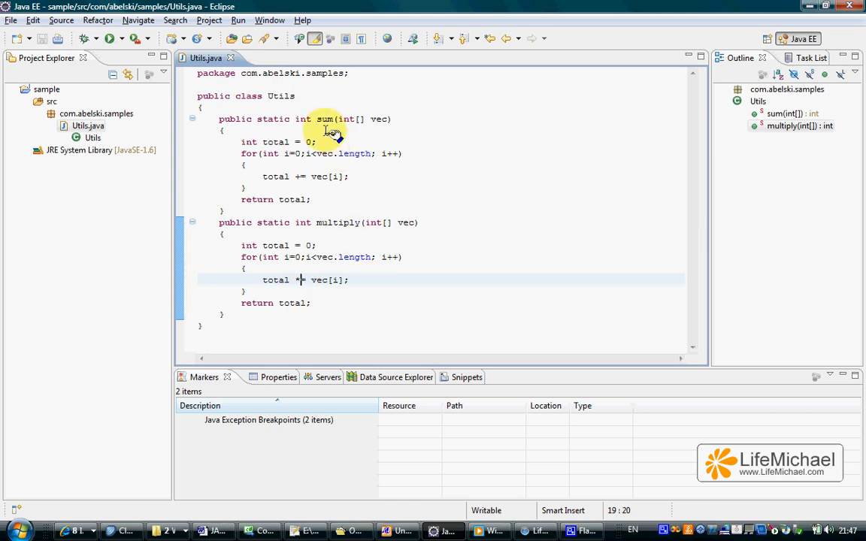
pyautogui.write('=')
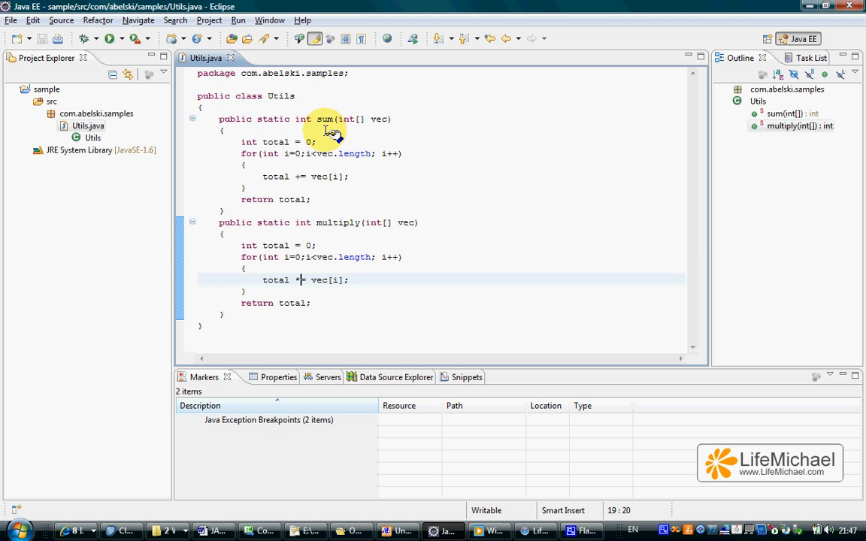
pyautogui.write('=')
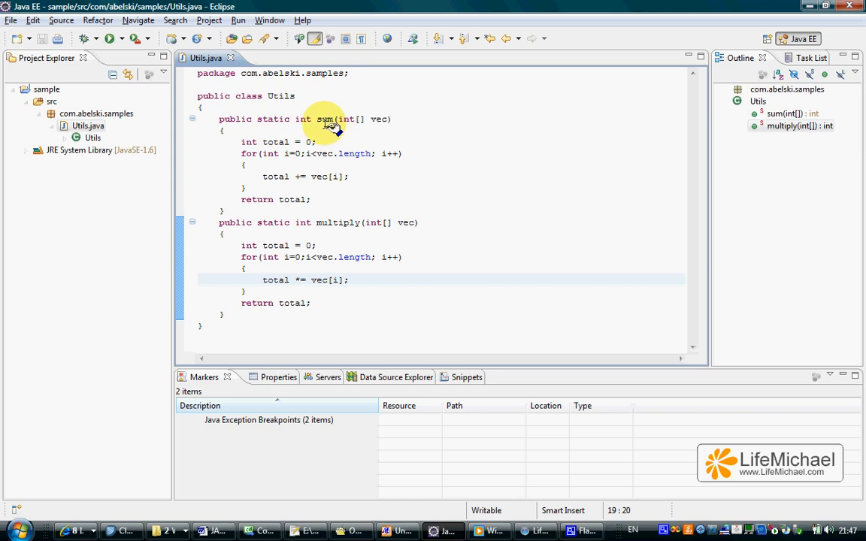
pyautogui.doubleClick(325, 118)
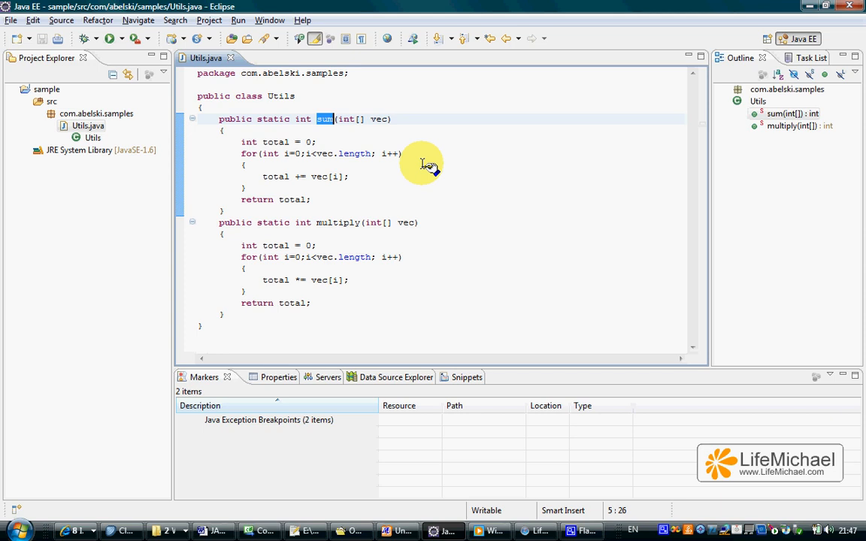
pyautogui.moveTo(418, 165)
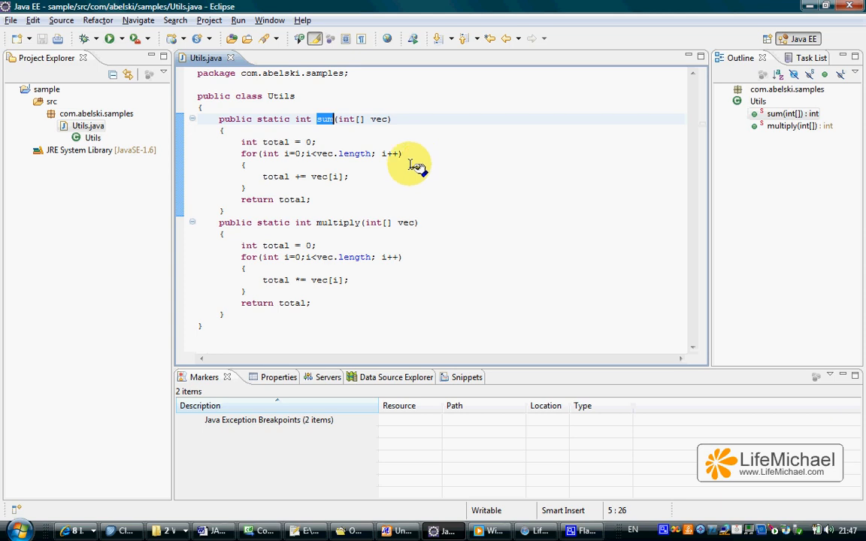
pyautogui.moveTo(334, 126)
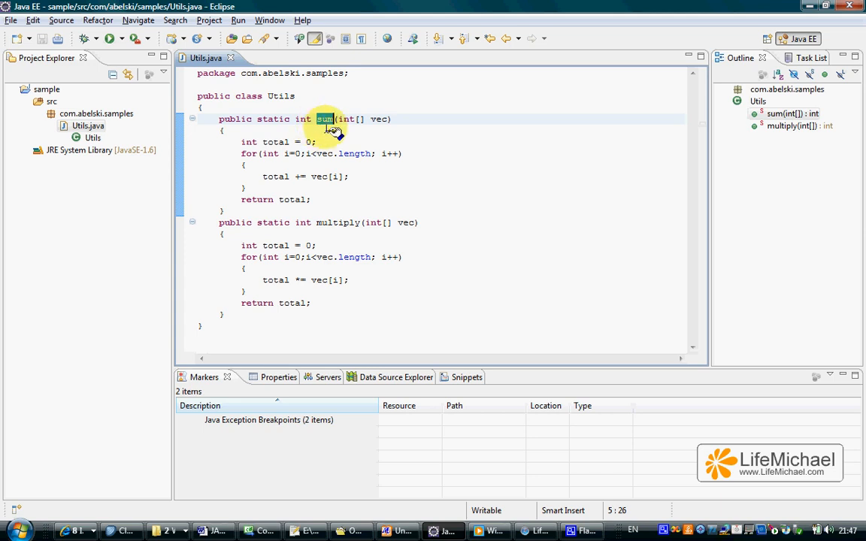
pyautogui.moveTo(368, 223)
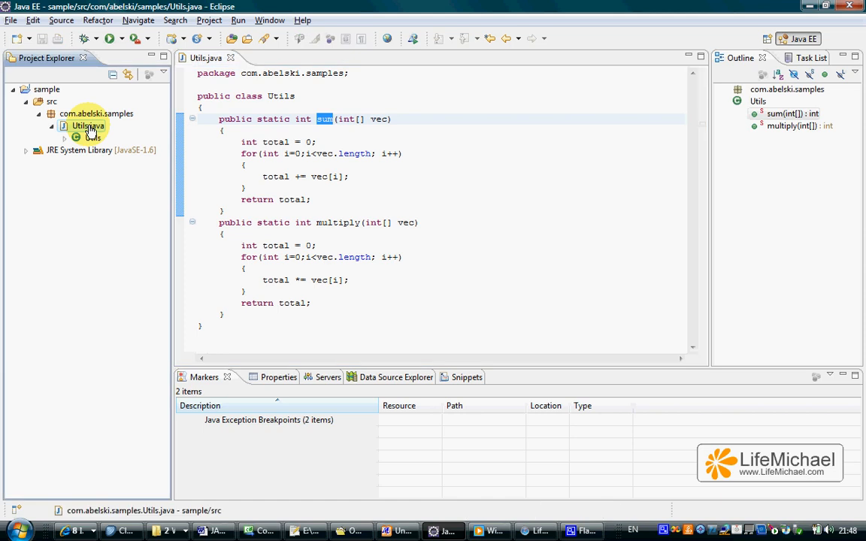
# From Utils.java's New > Other wizard list, pick JUnit Test Case under Java > JUnit.
pyautogui.rightClick(88, 126)
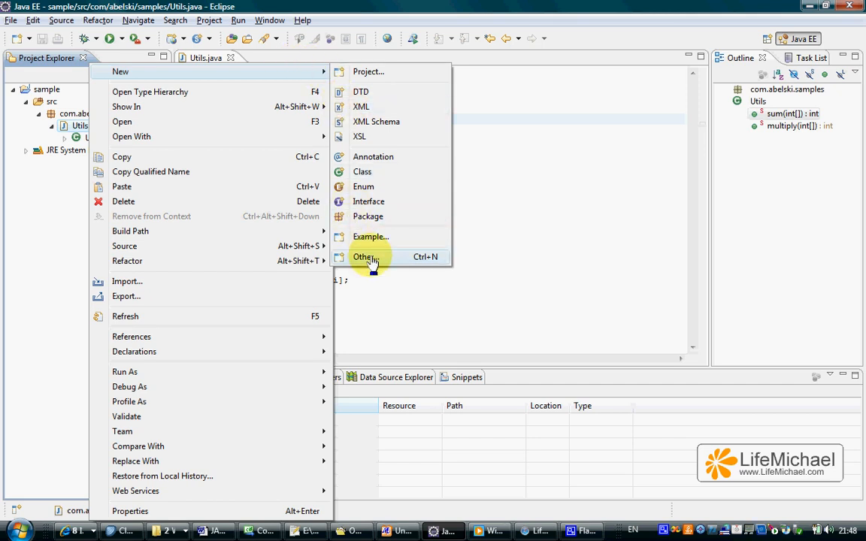
pyautogui.click(366, 255)
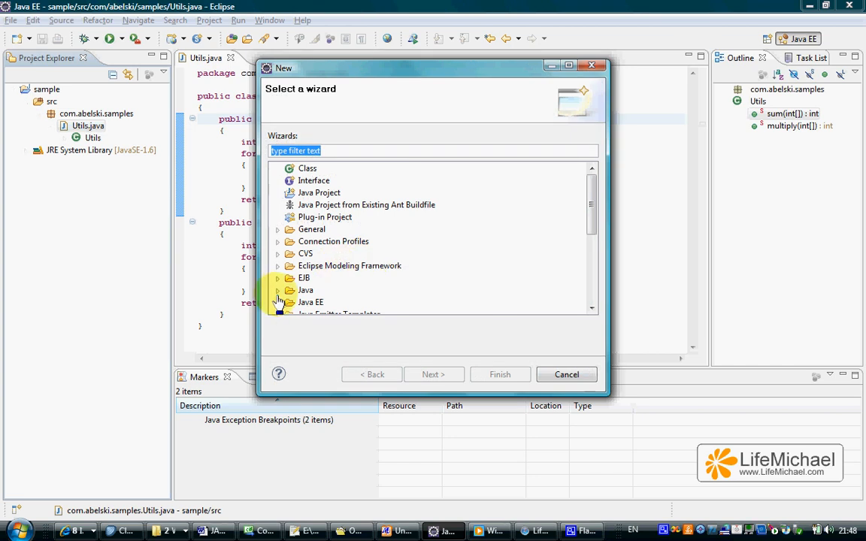
pyautogui.click(277, 290)
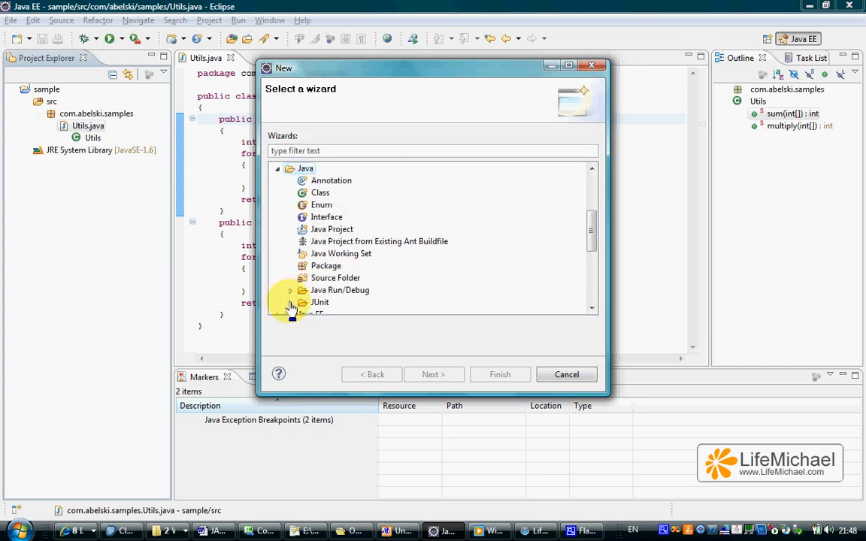
pyautogui.click(290, 302)
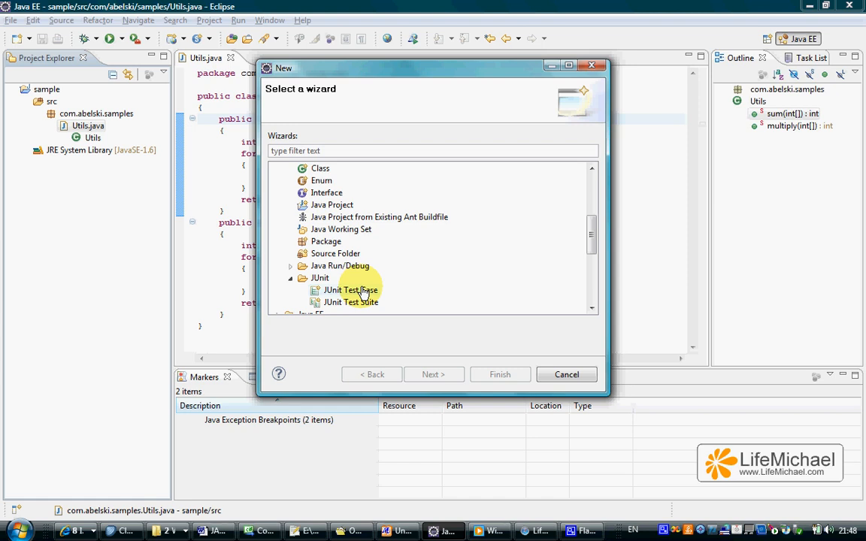
pyautogui.click(350, 289)
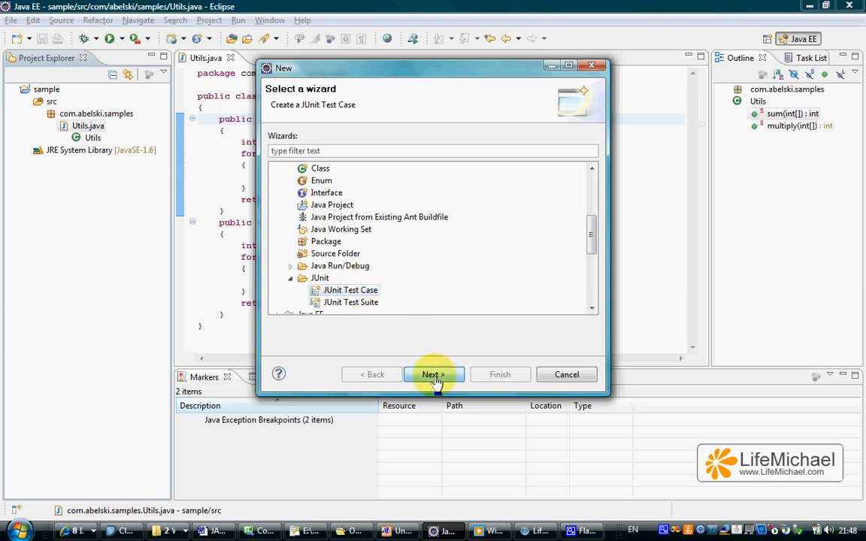
# Configure UtilsTest for Utils as a JUnit 4 test with setUp and tearDown stubs checked.
pyautogui.click(434, 374)
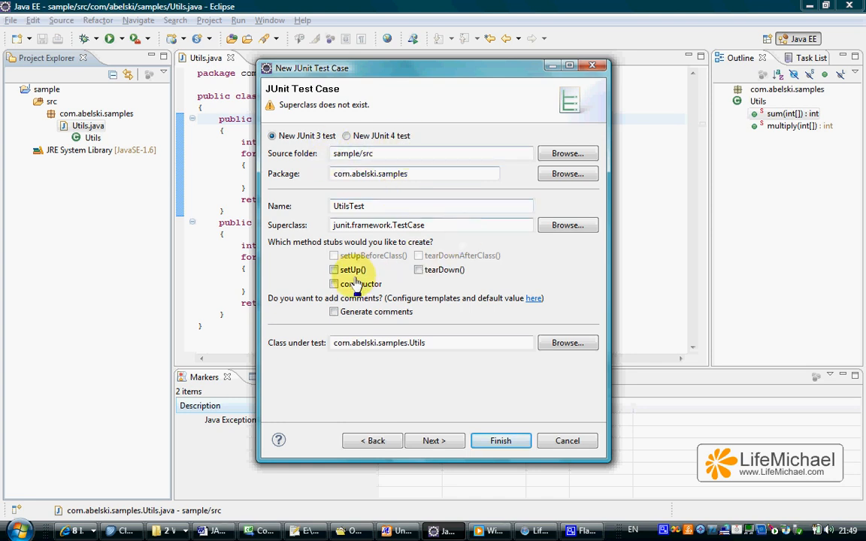
pyautogui.moveTo(415, 78)
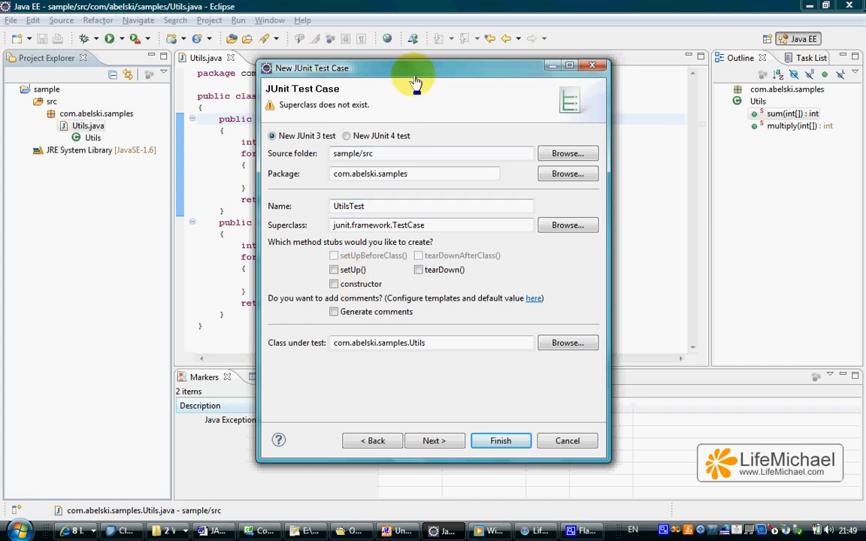
pyautogui.moveTo(413, 68); pyautogui.dragTo(676, 154)
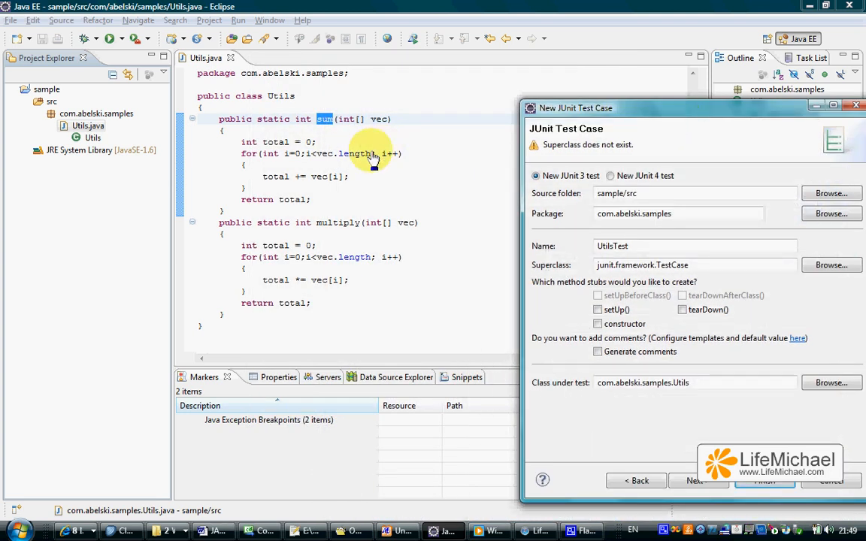
pyautogui.moveTo(430, 167)
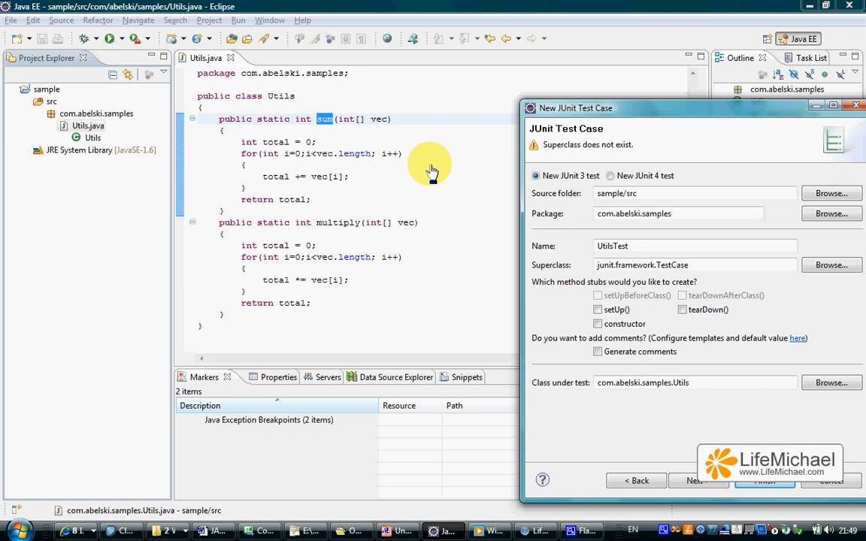
pyautogui.moveTo(301, 128)
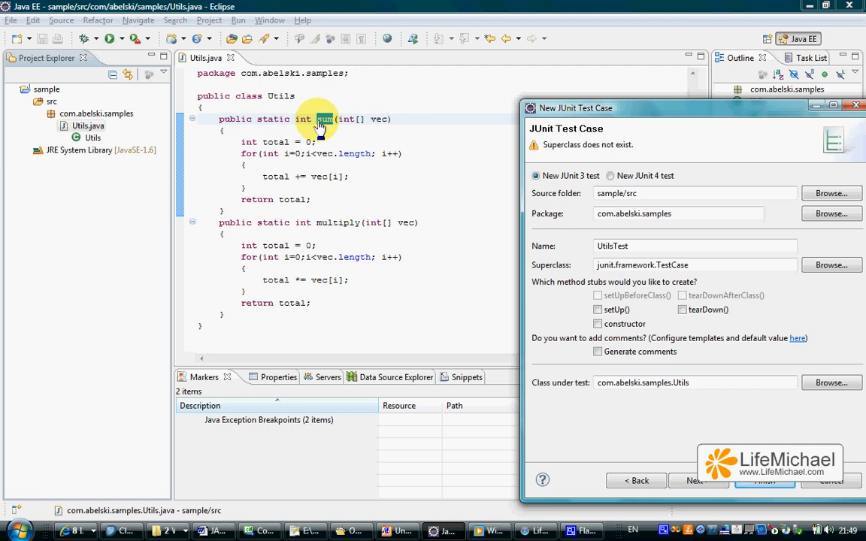
pyautogui.moveTo(346, 237)
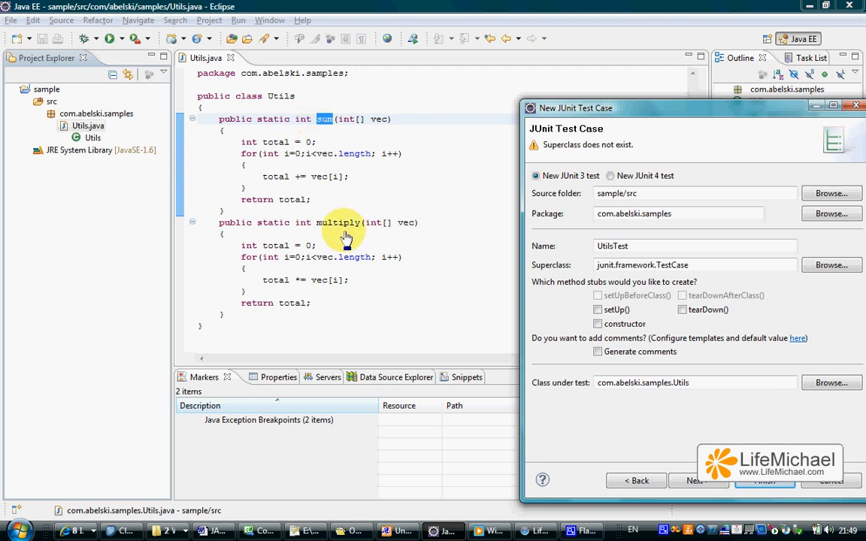
pyautogui.moveTo(594, 121)
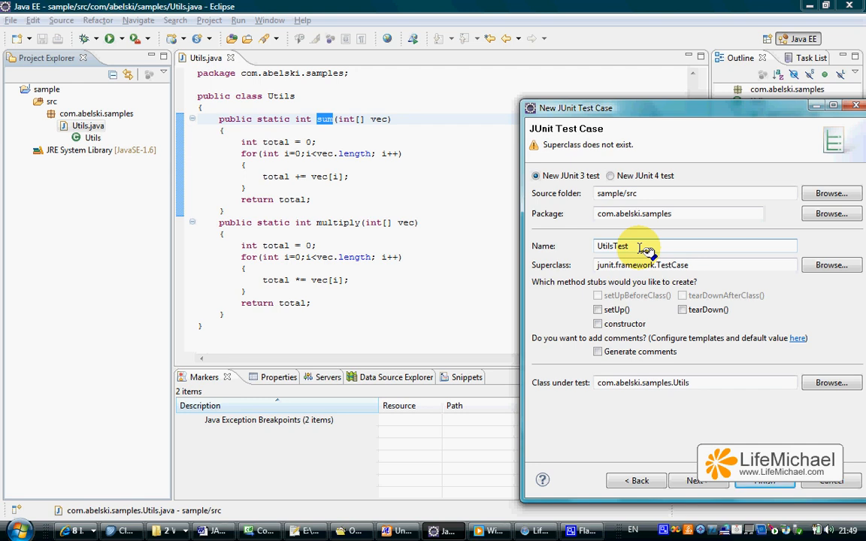
pyautogui.tripleClick(614, 246)
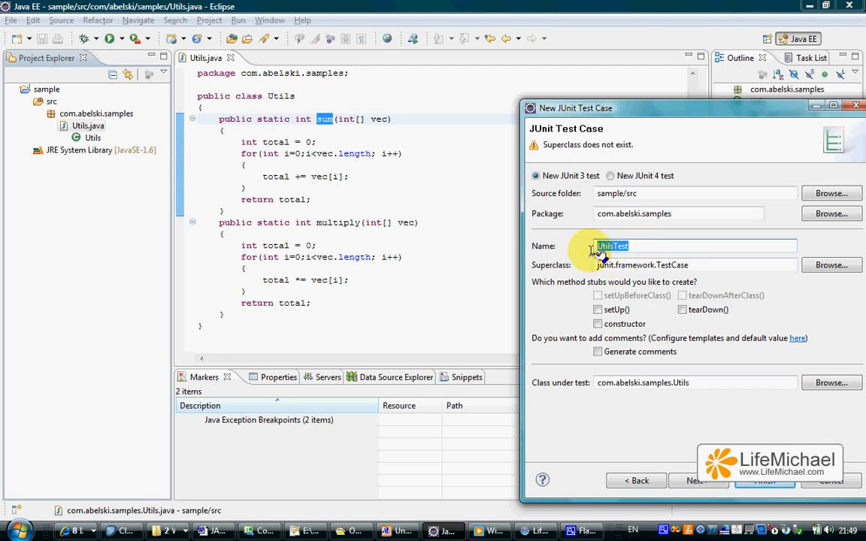
pyautogui.moveTo(403, 182)
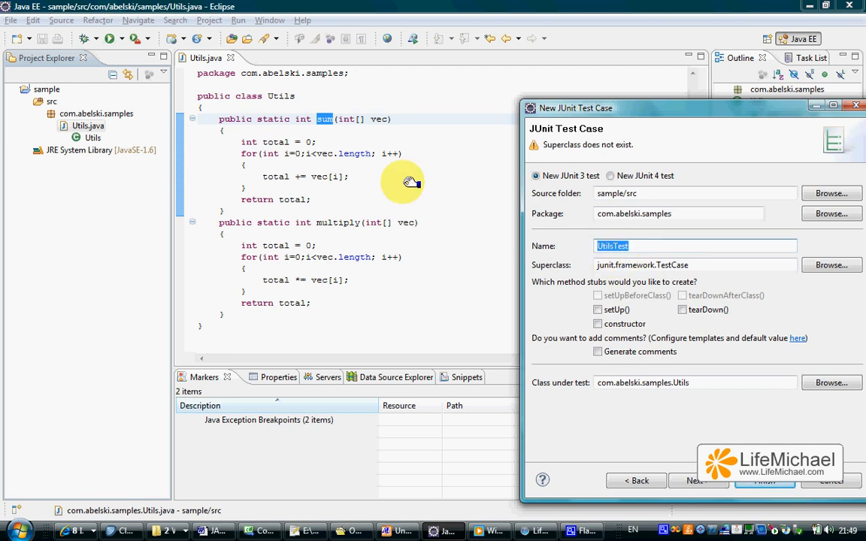
pyautogui.moveTo(412, 218)
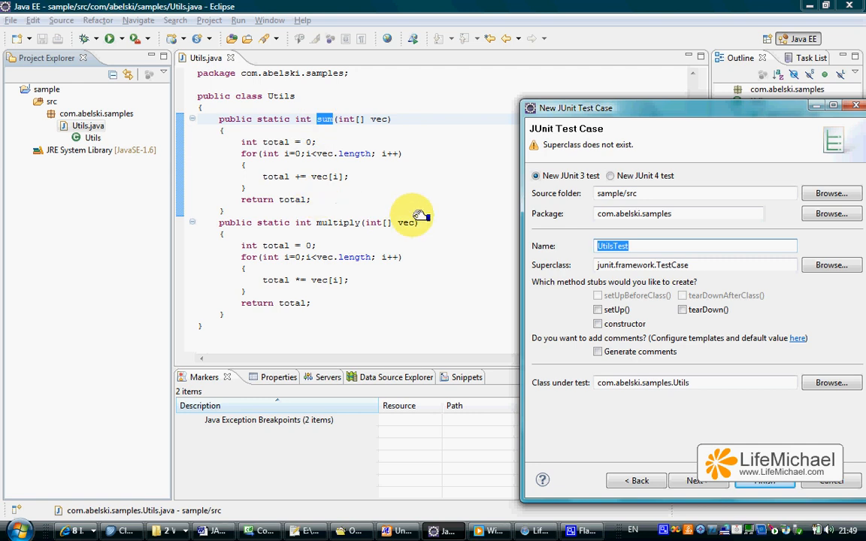
pyautogui.moveTo(405, 167)
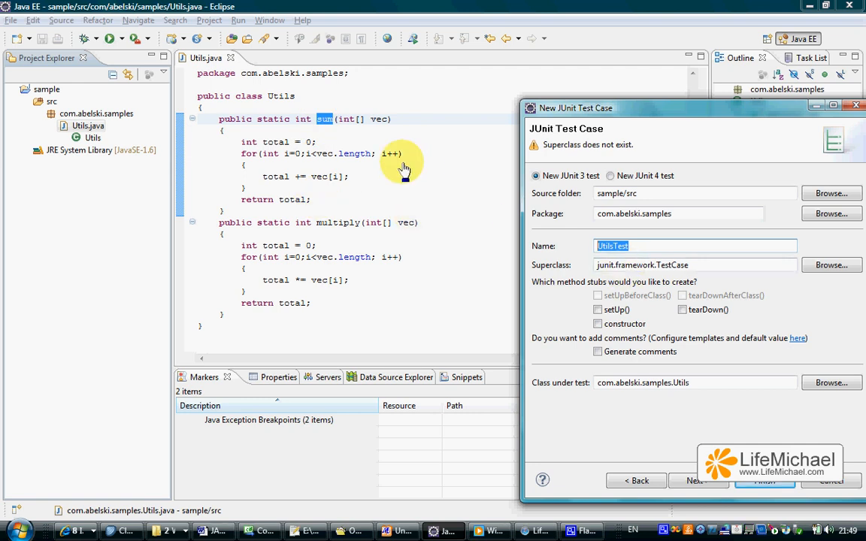
pyautogui.moveTo(323, 128)
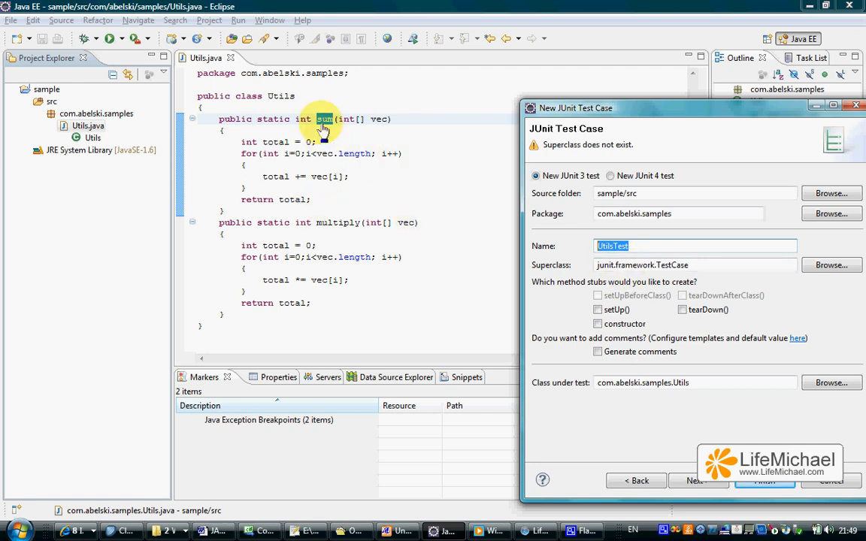
pyautogui.moveTo(451, 201)
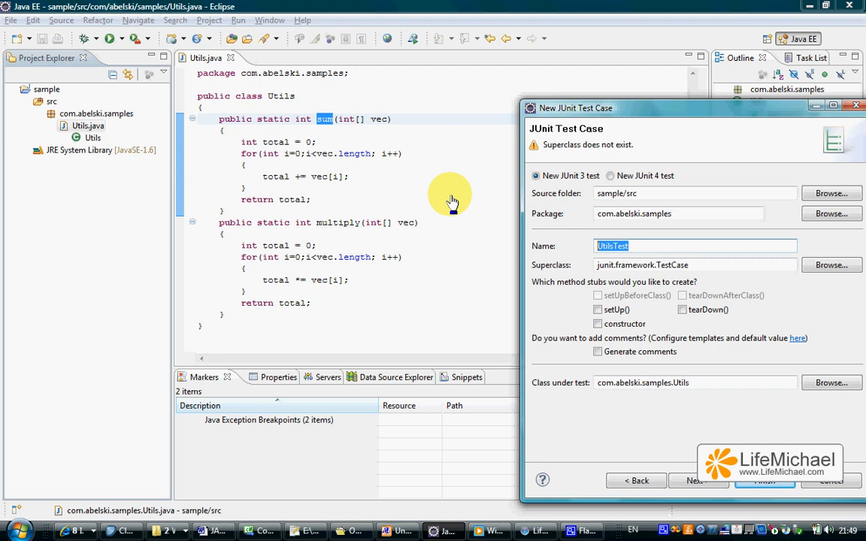
pyautogui.moveTo(343, 229)
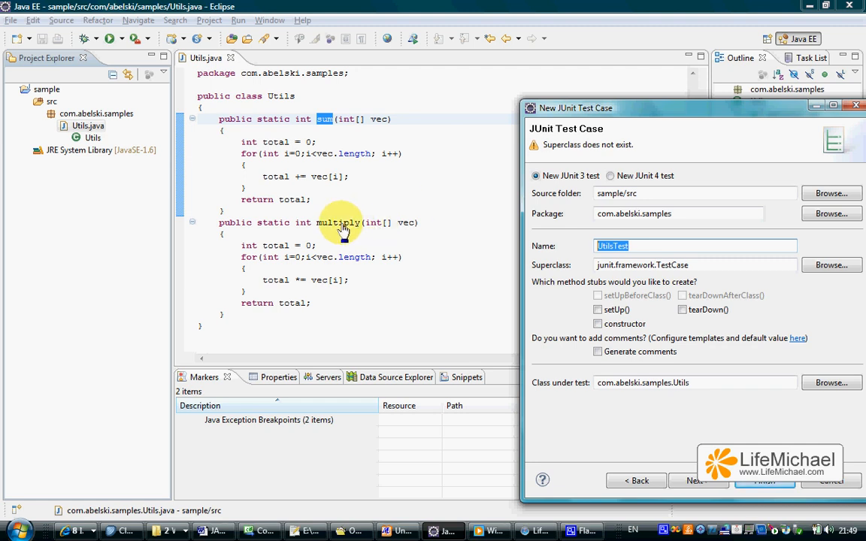
pyautogui.moveTo(624, 117)
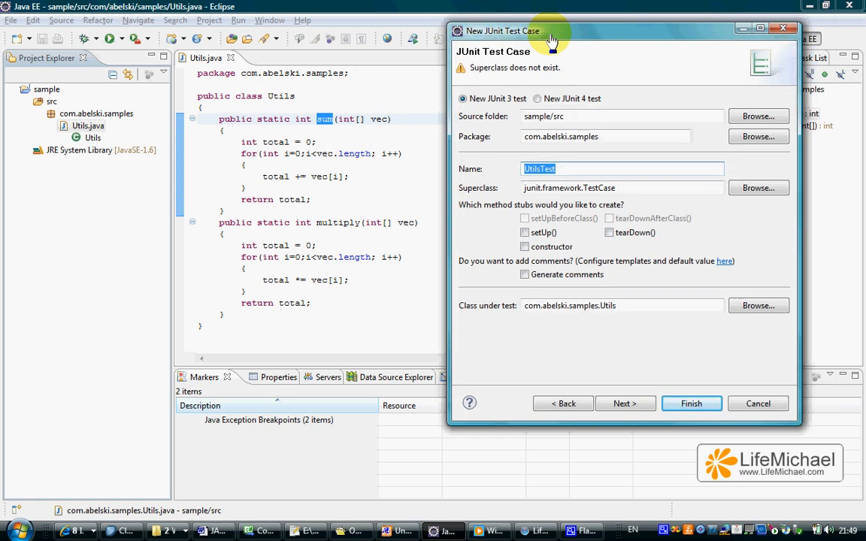
pyautogui.moveTo(509, 185)
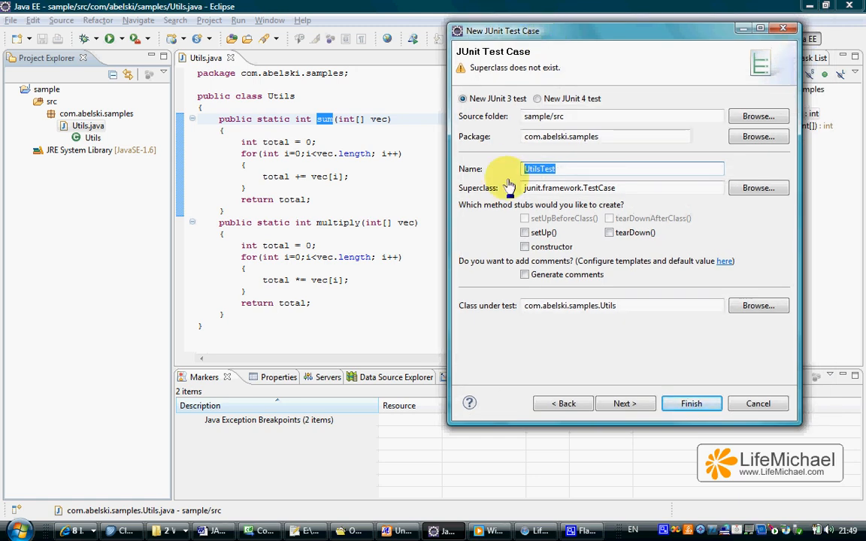
pyautogui.moveTo(583, 241)
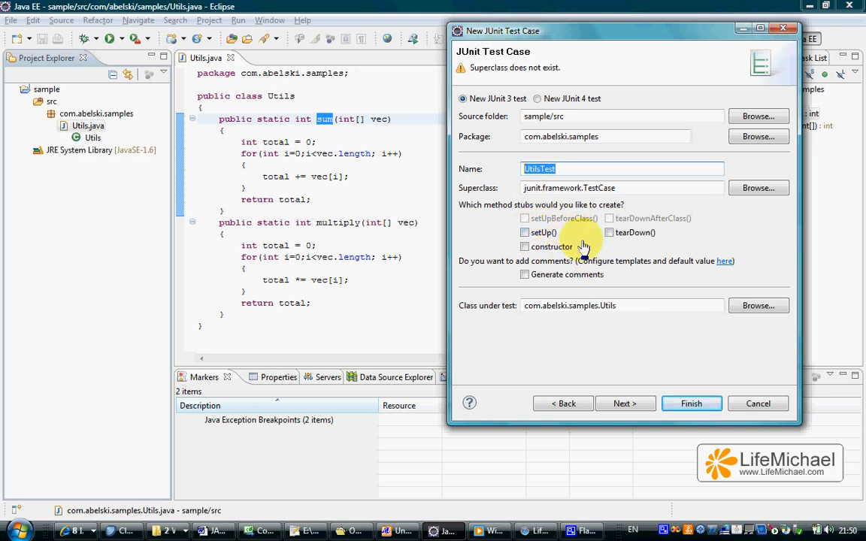
pyautogui.moveTo(324, 124)
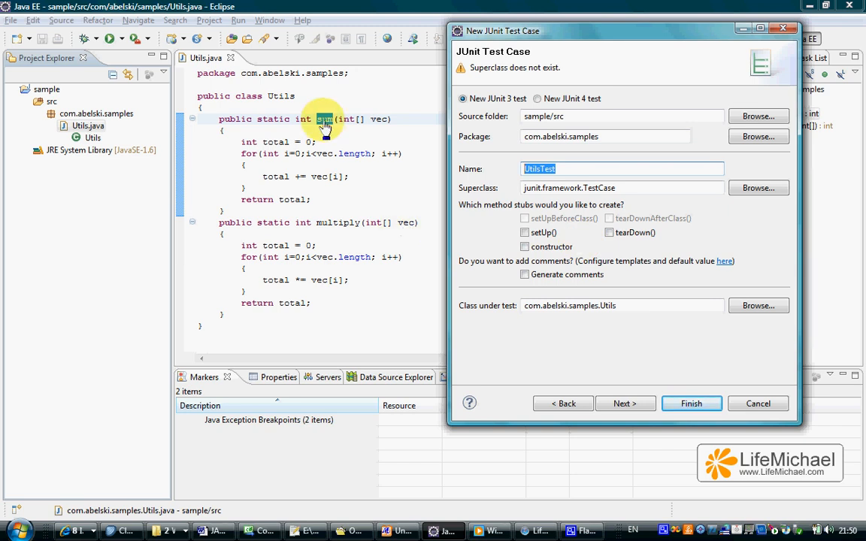
pyautogui.moveTo(325, 134)
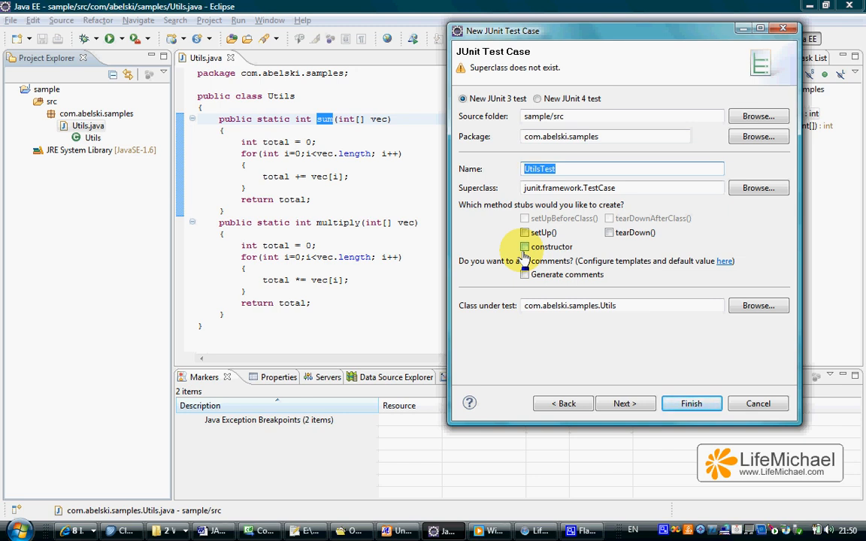
pyautogui.moveTo(610, 166)
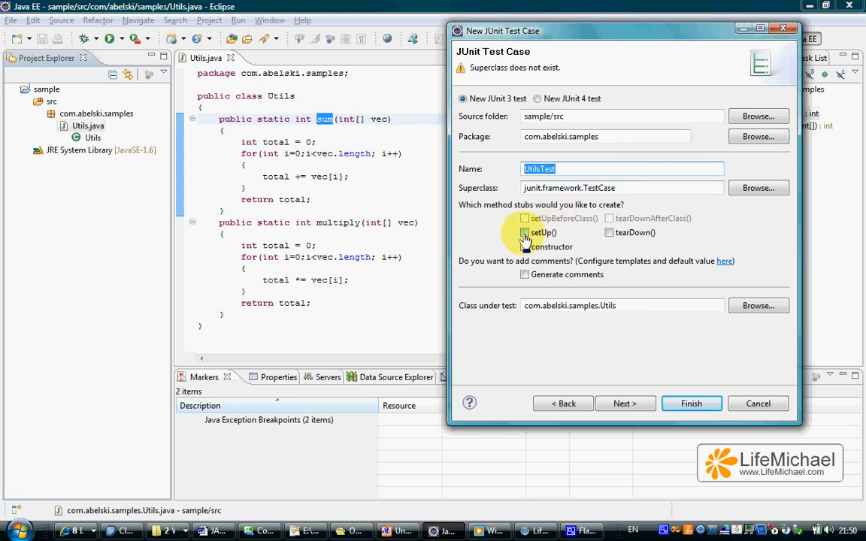
pyautogui.click(609, 232)
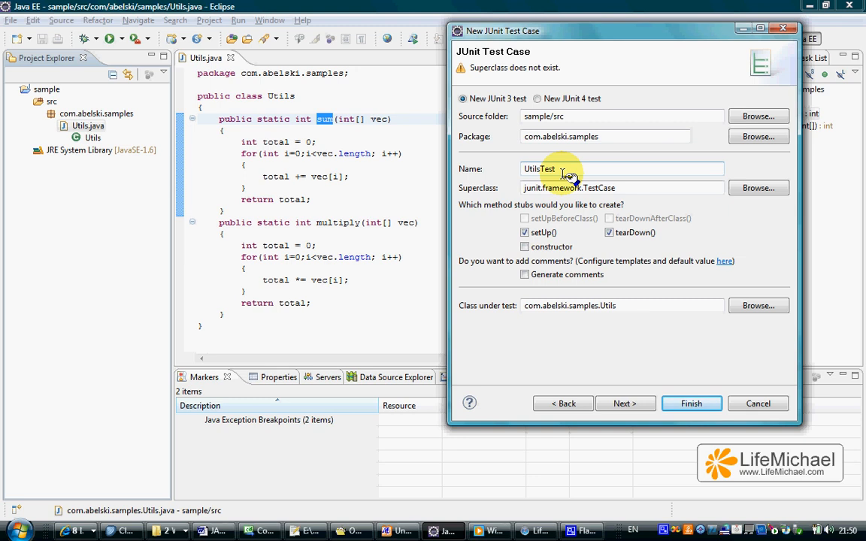
pyautogui.moveTo(319, 128)
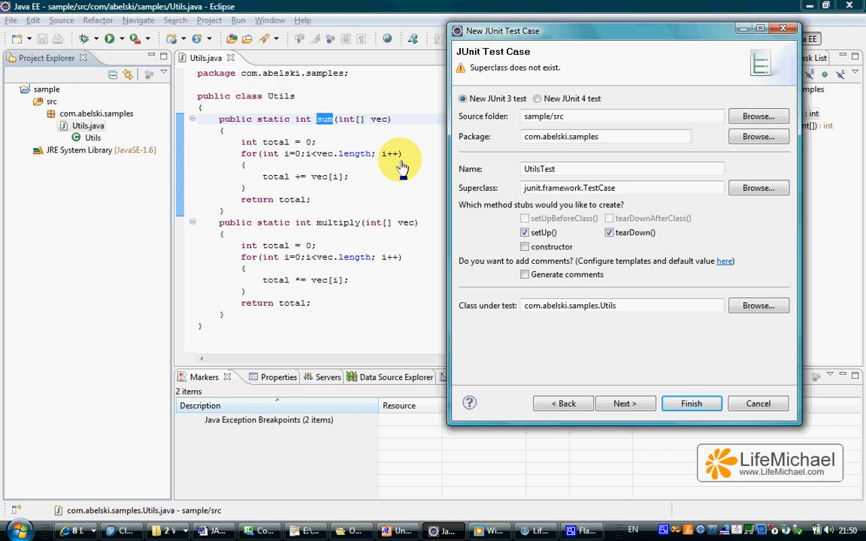
pyautogui.click(538, 99)
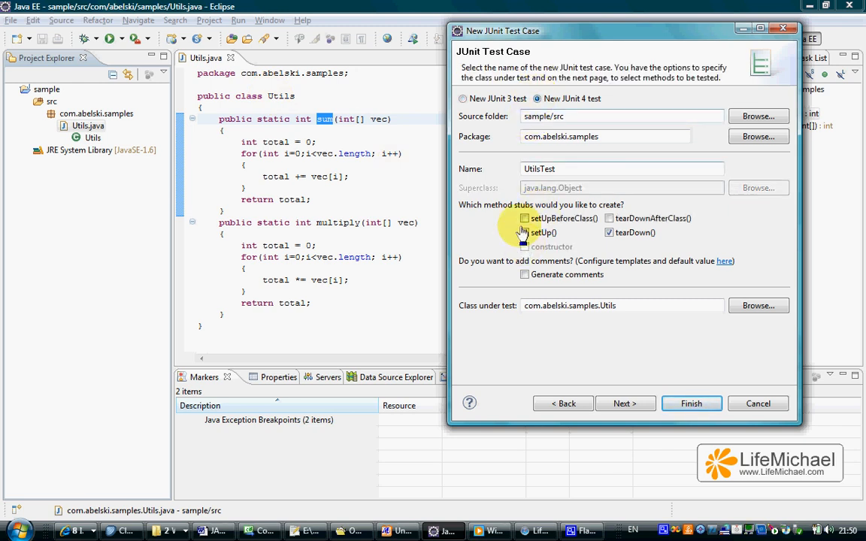
# Also check setUpBeforeClass and tearDownAfterClass stubs, then continue to the Test Methods page.
pyautogui.click(525, 232)
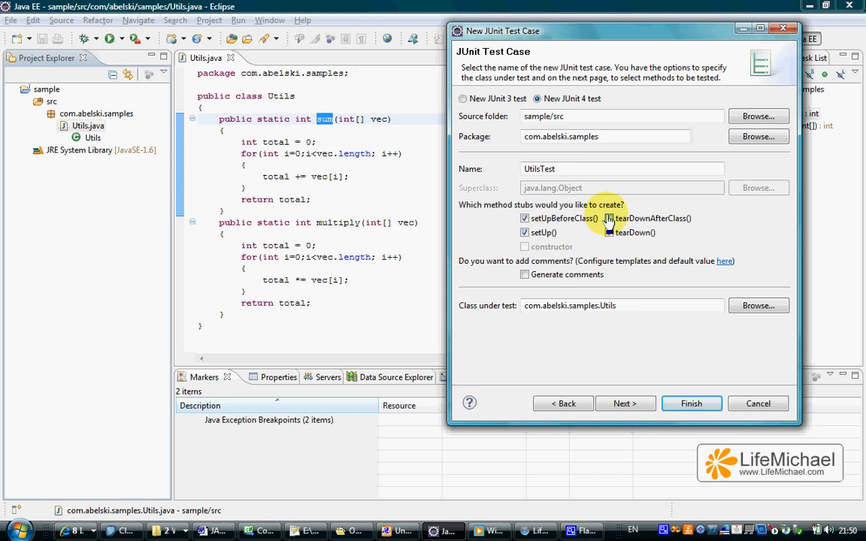
pyautogui.click(609, 231)
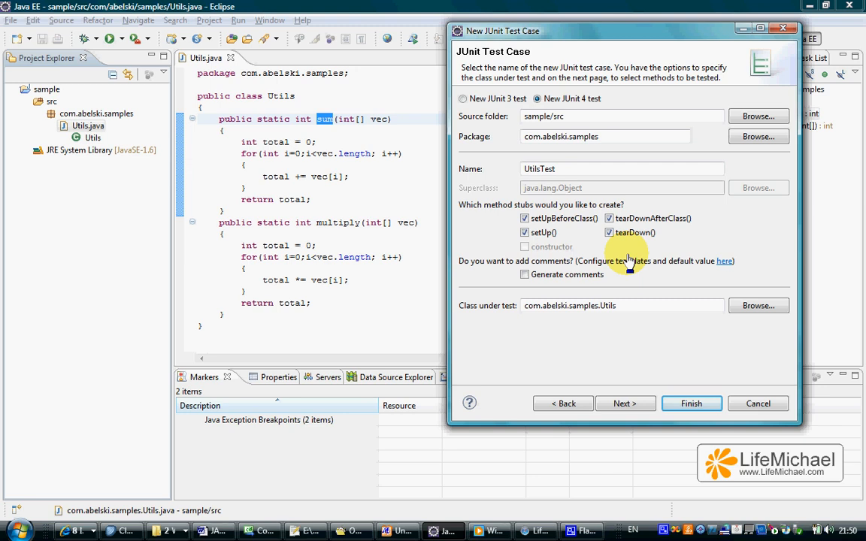
pyautogui.moveTo(575, 168)
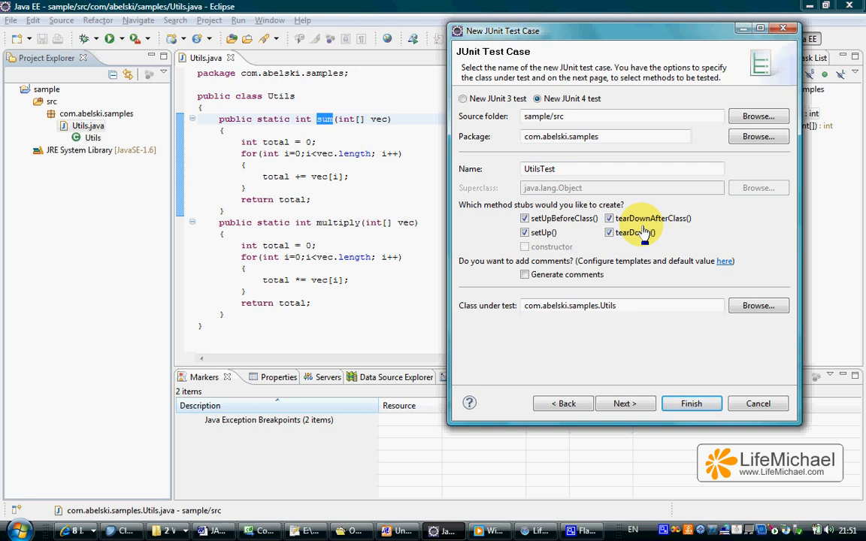
pyautogui.moveTo(669, 328)
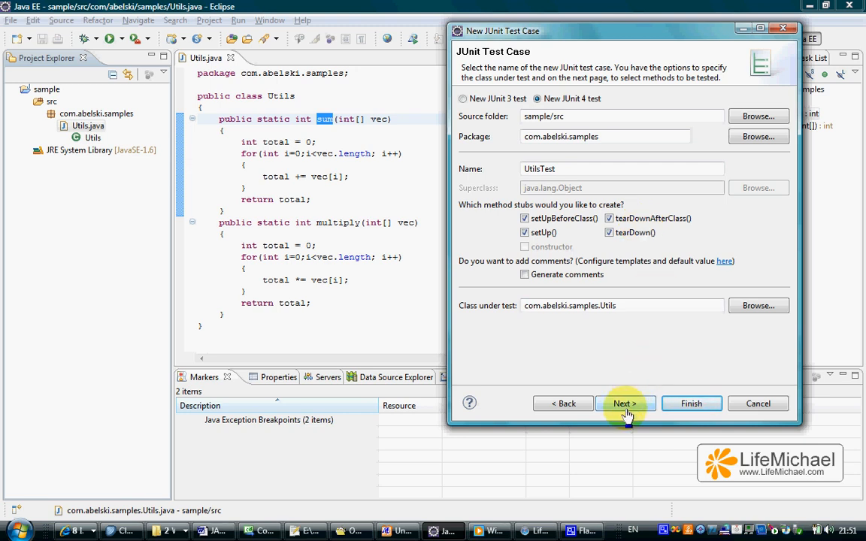
pyautogui.click(626, 403)
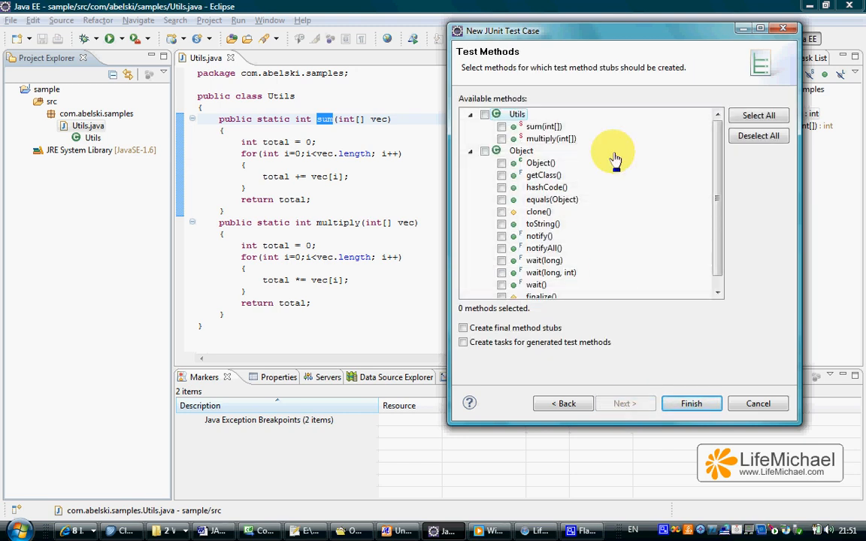
pyautogui.moveTo(502, 130)
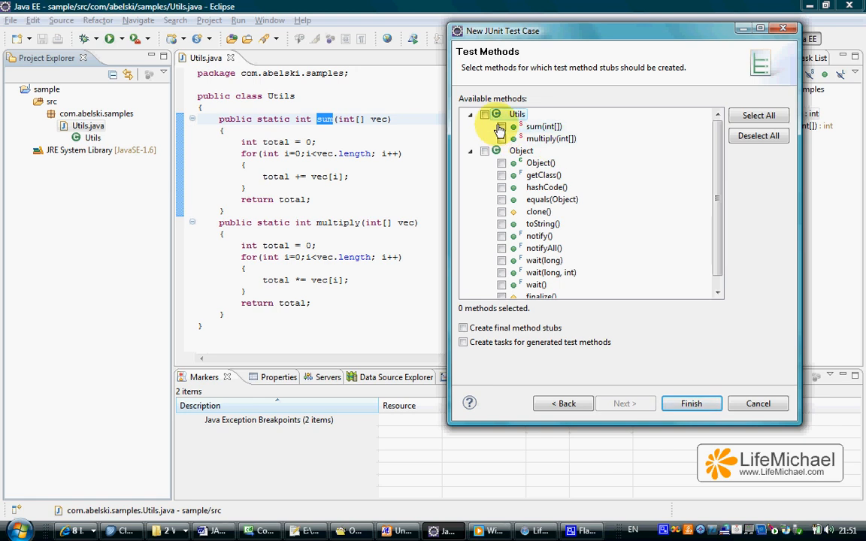
# Select sum(int[]) and multiply(int[]) for test stubs and finish the wizard.
pyautogui.click(502, 126)
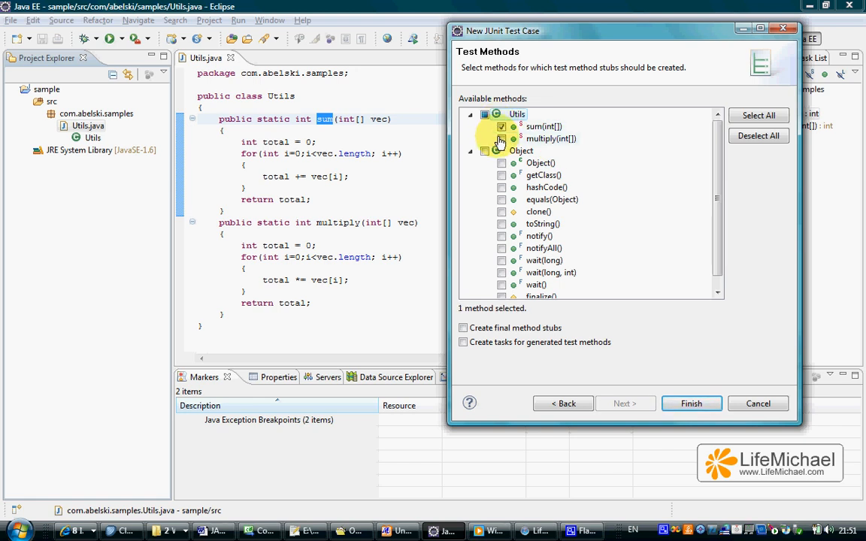
pyautogui.click(502, 138)
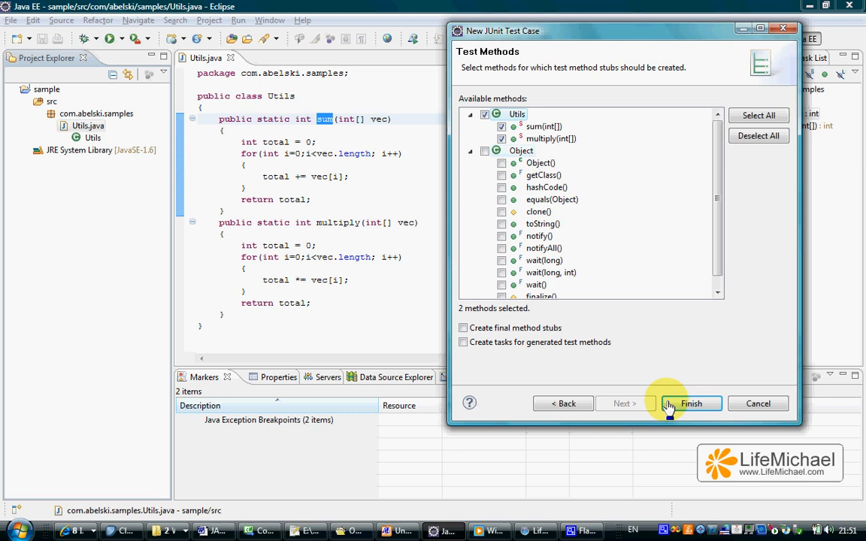
pyautogui.click(690, 403)
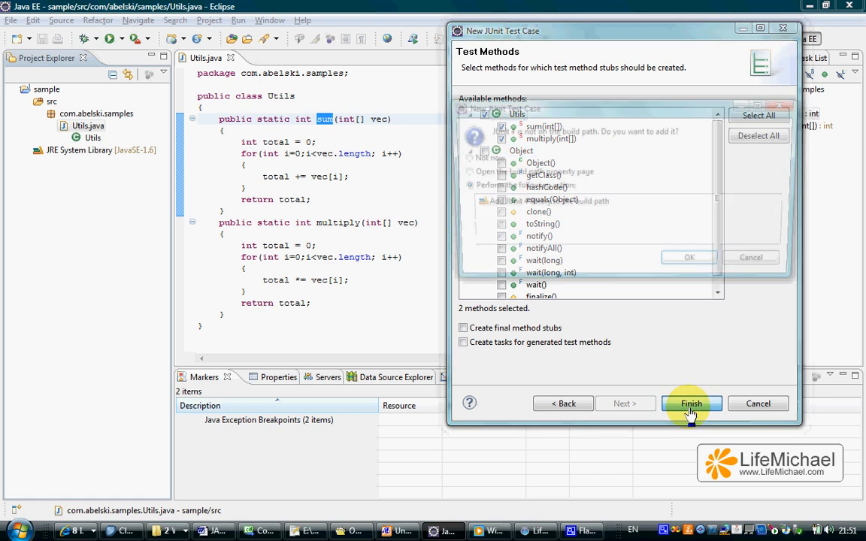
# Confirm adding the JUnit 4 library to the build path so UtilsTest.java is generated.
pyautogui.click(692, 403)
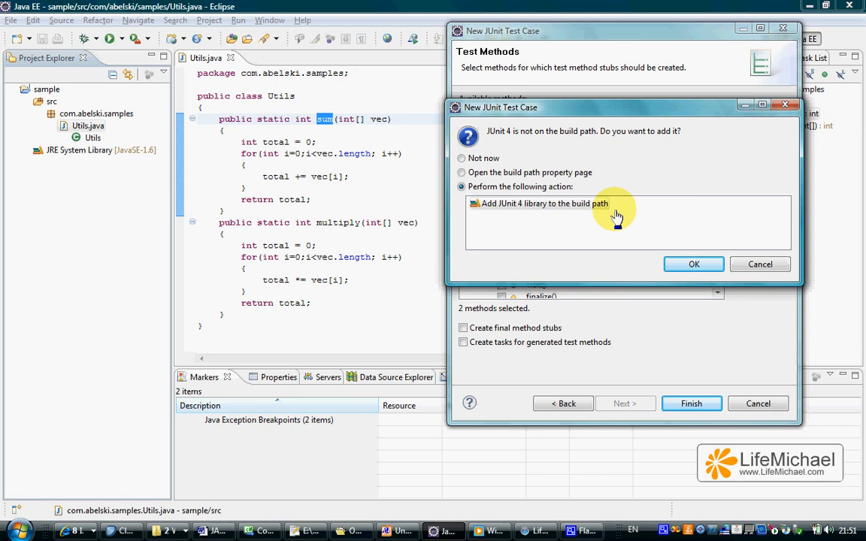
pyautogui.moveTo(544, 229)
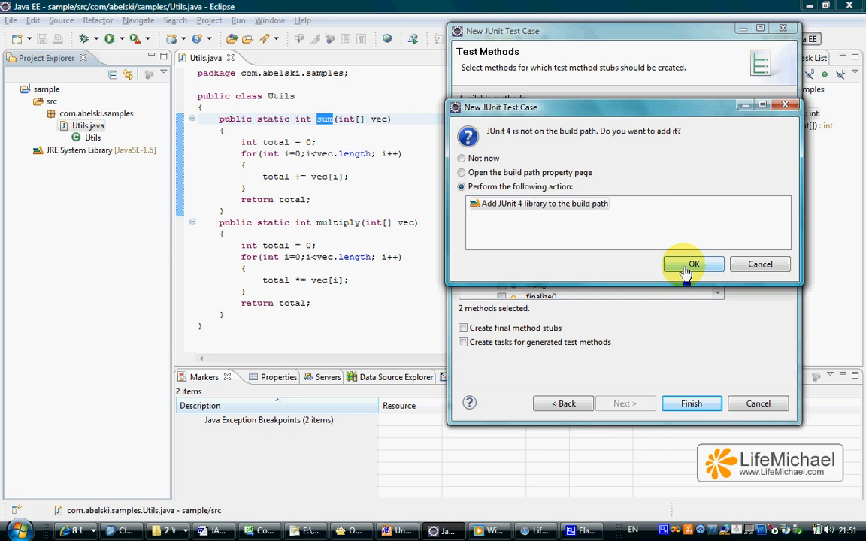
pyautogui.click(692, 265)
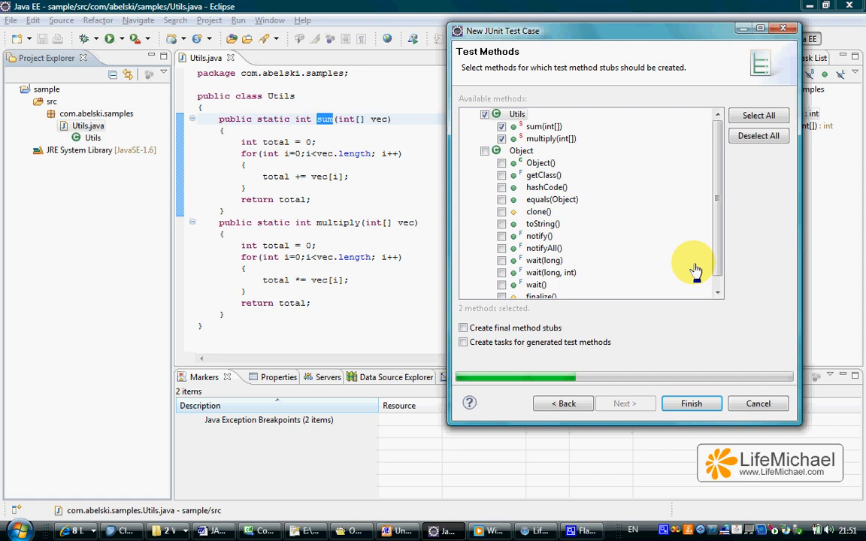
pyautogui.click(690, 402)
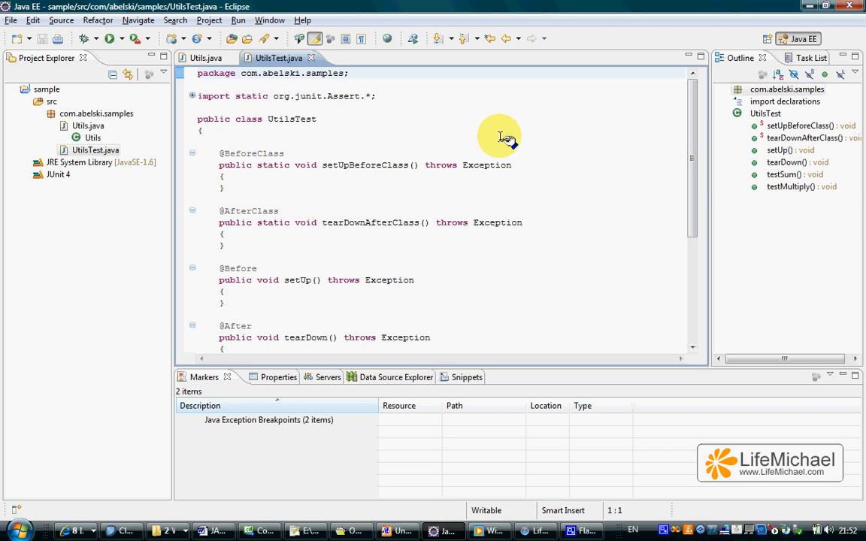
pyautogui.moveTo(586, 149)
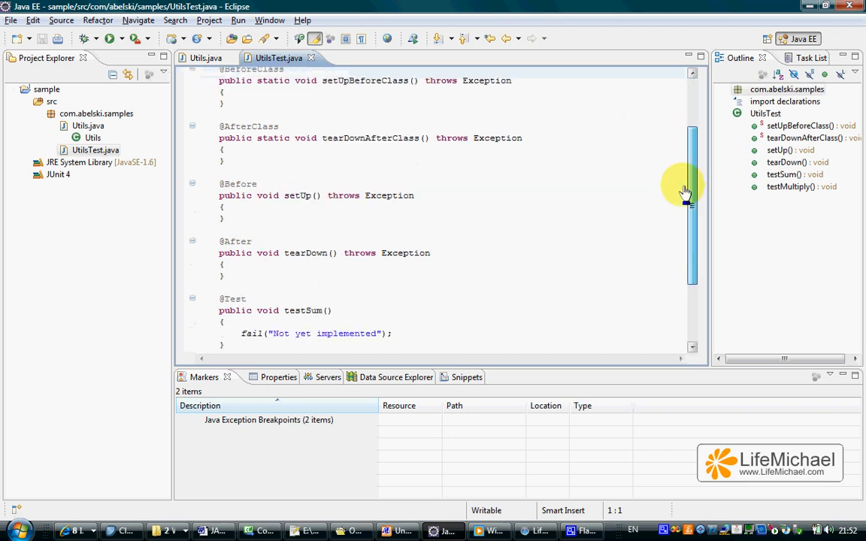
# Review the generated UtilsTest stubs, highlighting the BeforeClass annotation.
pyautogui.scroll(3)
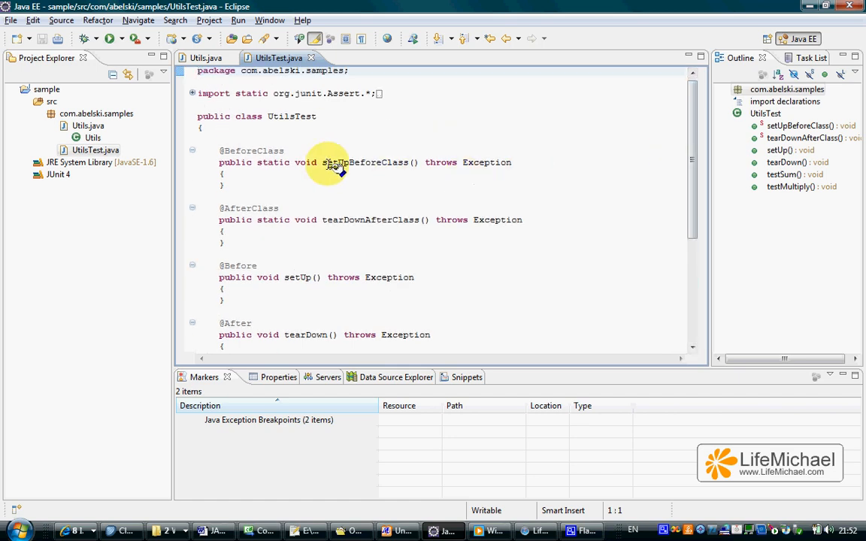
pyautogui.doubleClick(259, 151)
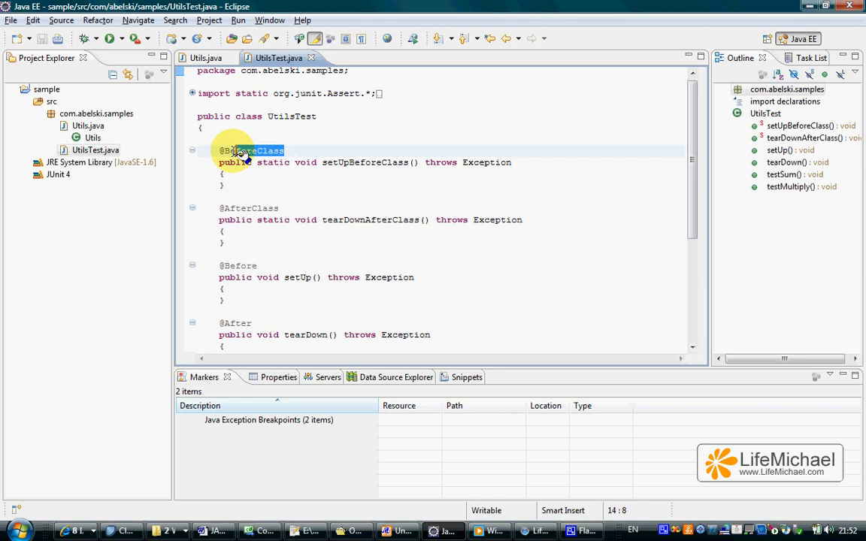